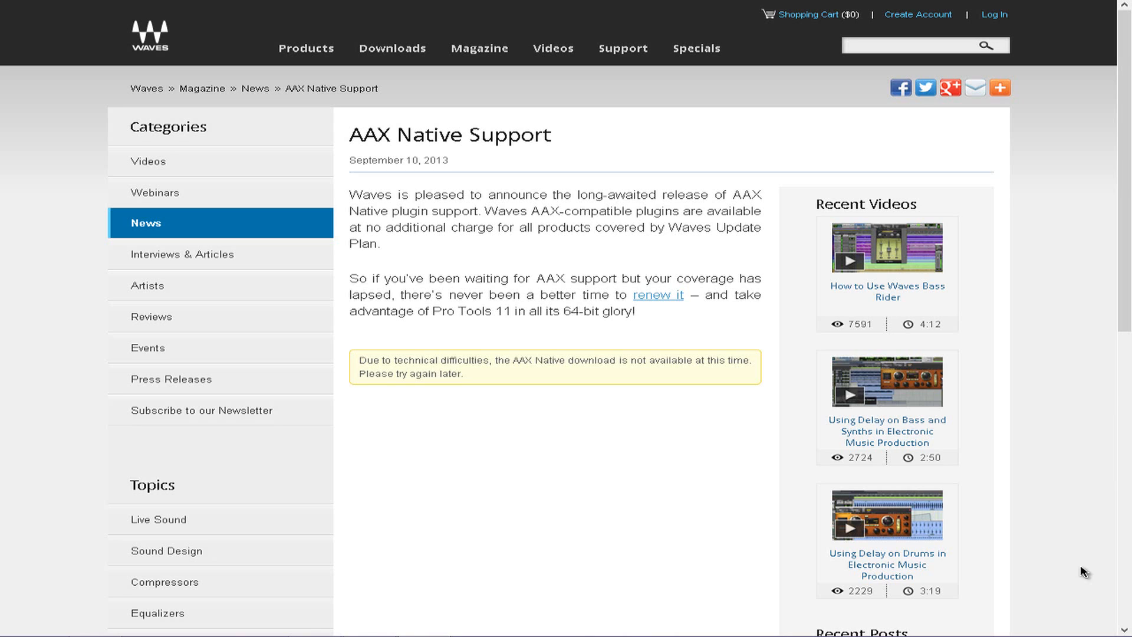
pyautogui.moveTo(425, 342)
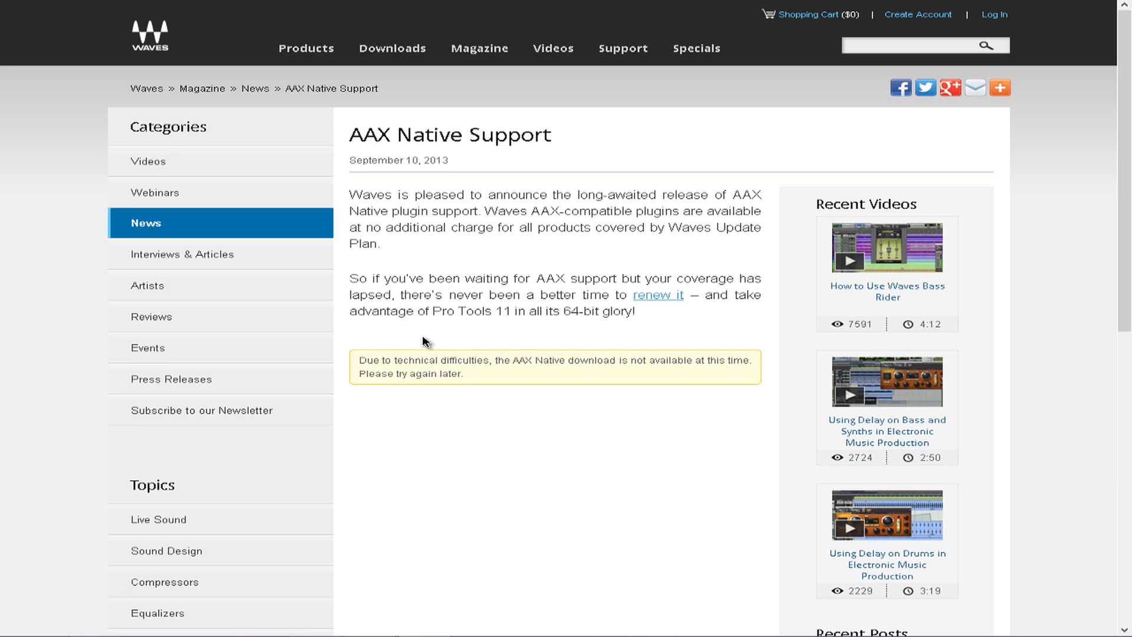
pyautogui.moveTo(399, 422)
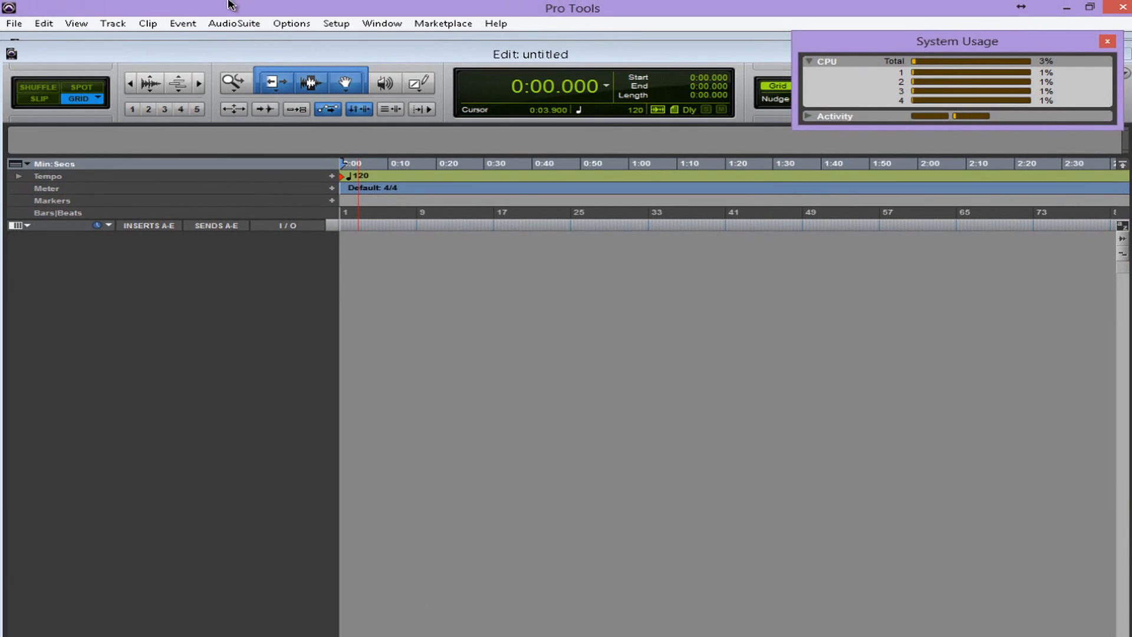
# Open Waves PuigChild 660 Mono from the AudioSuite menu and position its window over the session
pyautogui.click(521, 163)
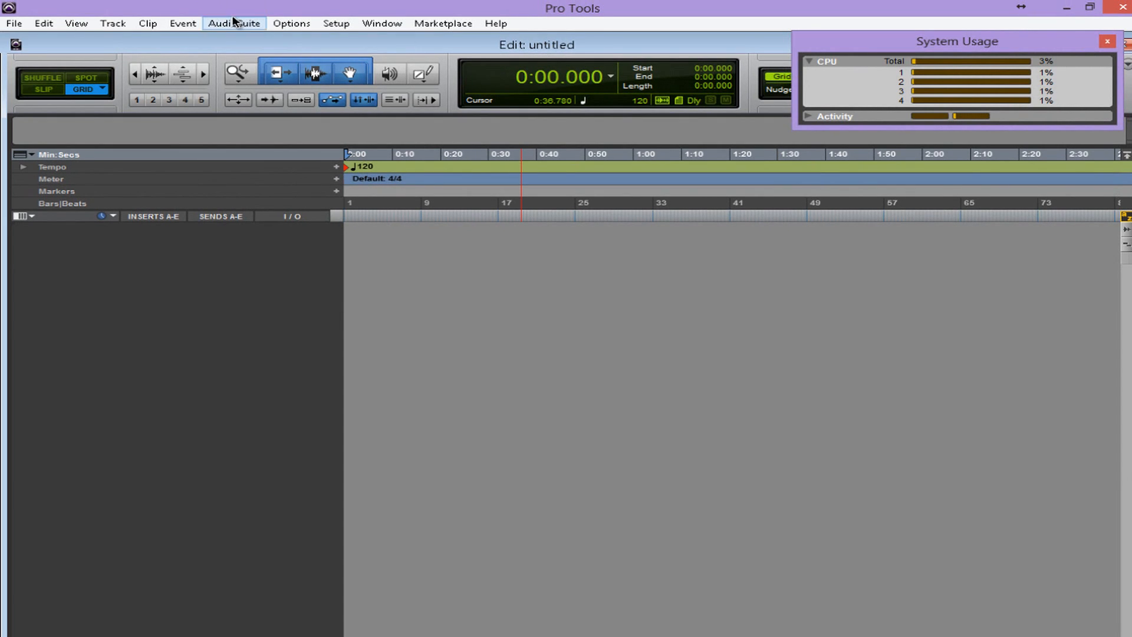
pyautogui.click(234, 24)
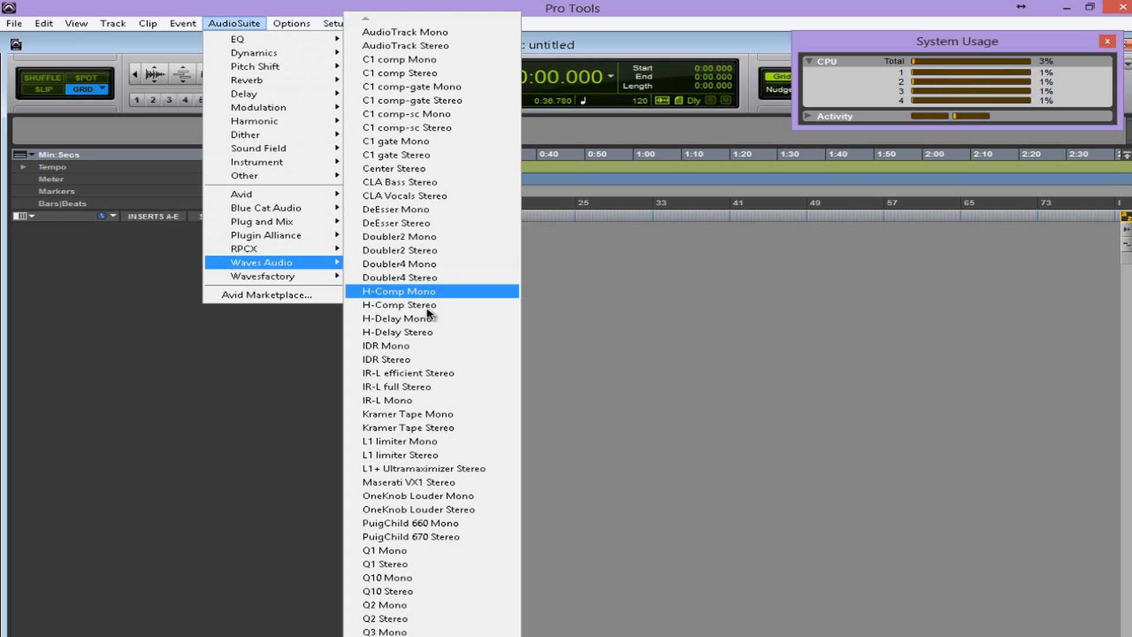
pyautogui.moveTo(483, 527)
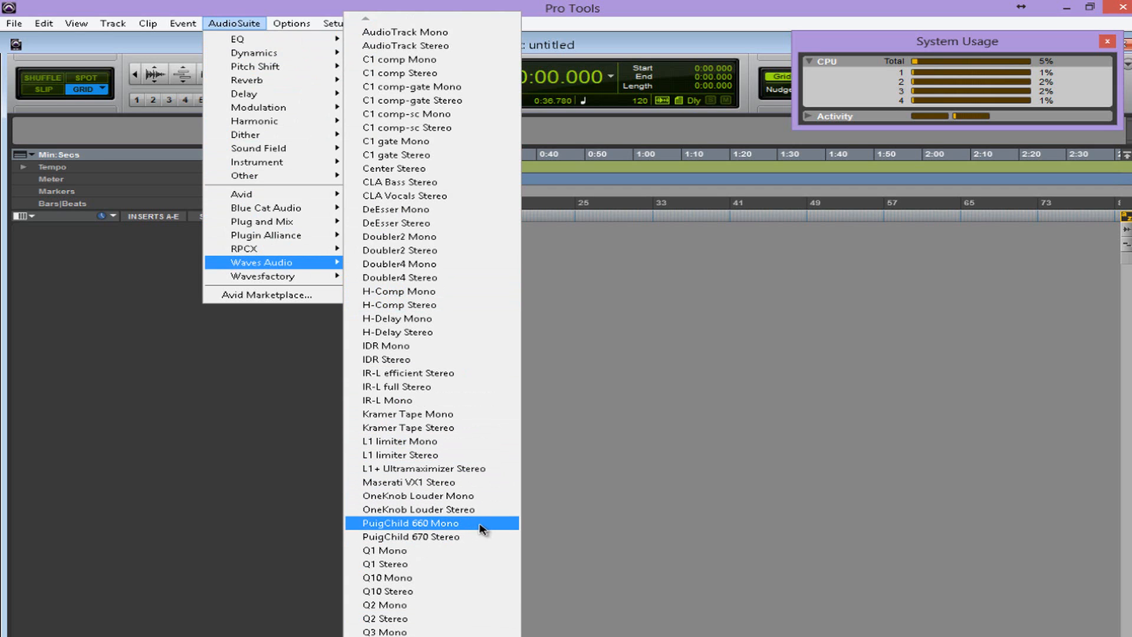
pyautogui.click(411, 526)
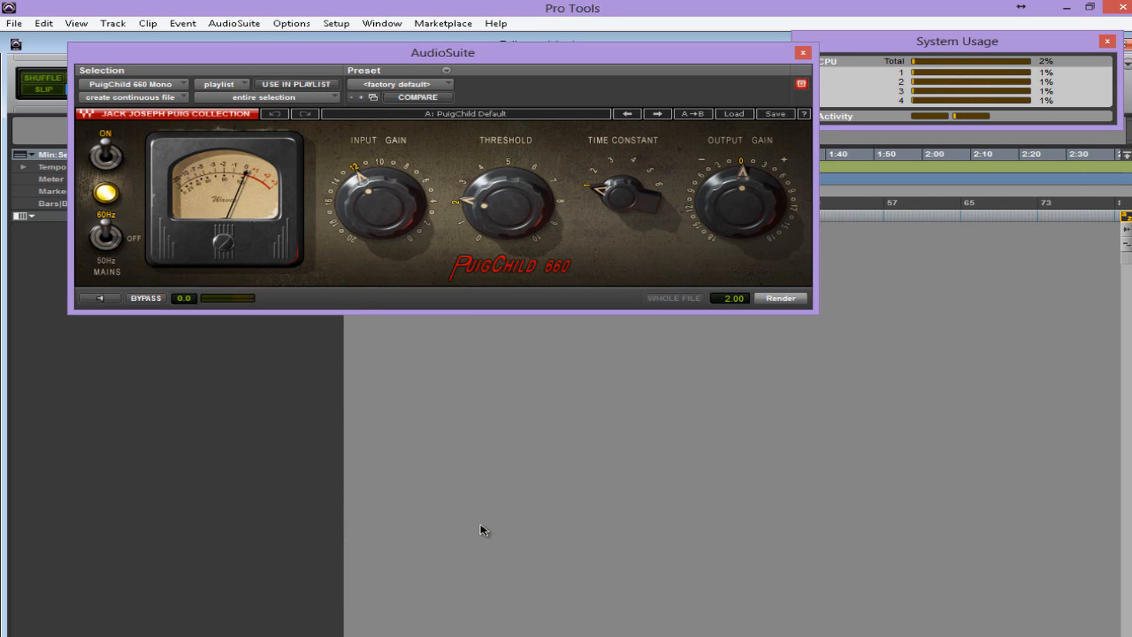
pyautogui.moveTo(442, 52); pyautogui.dragTo(480, 138)
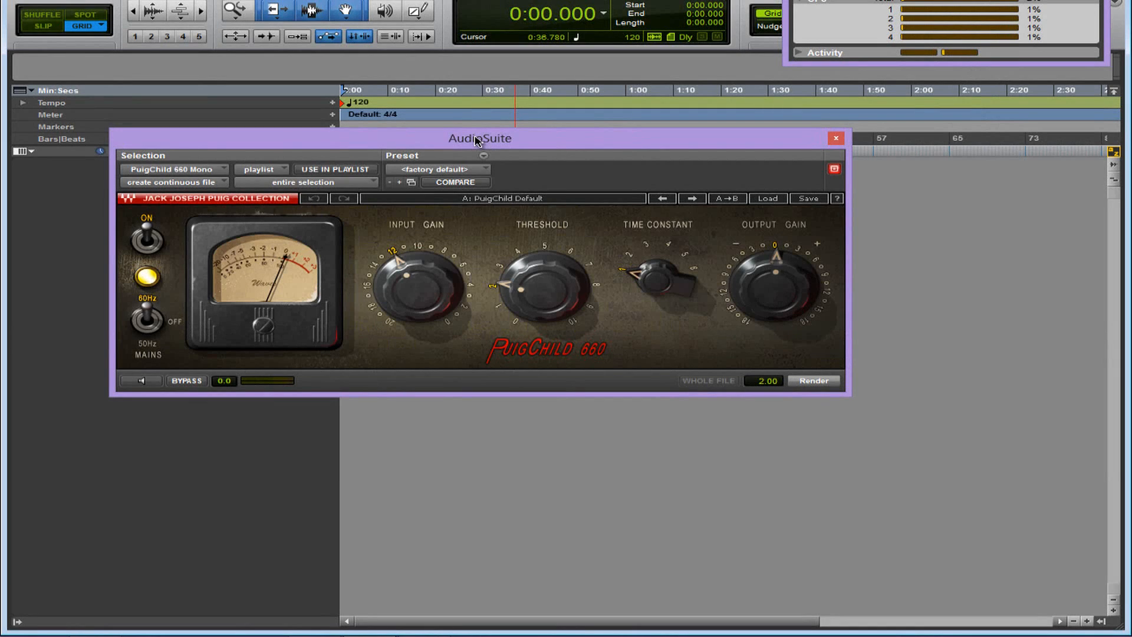